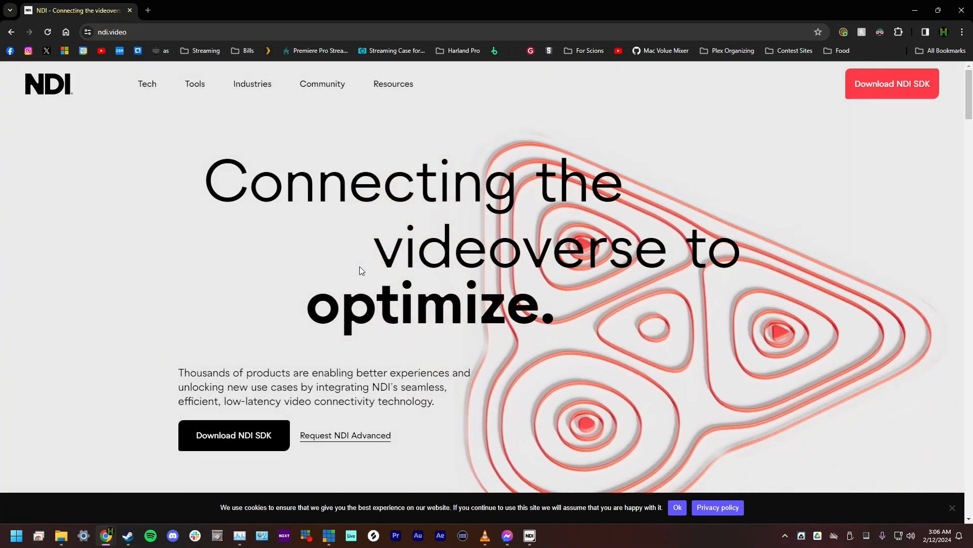
mouse_move(194, 84)
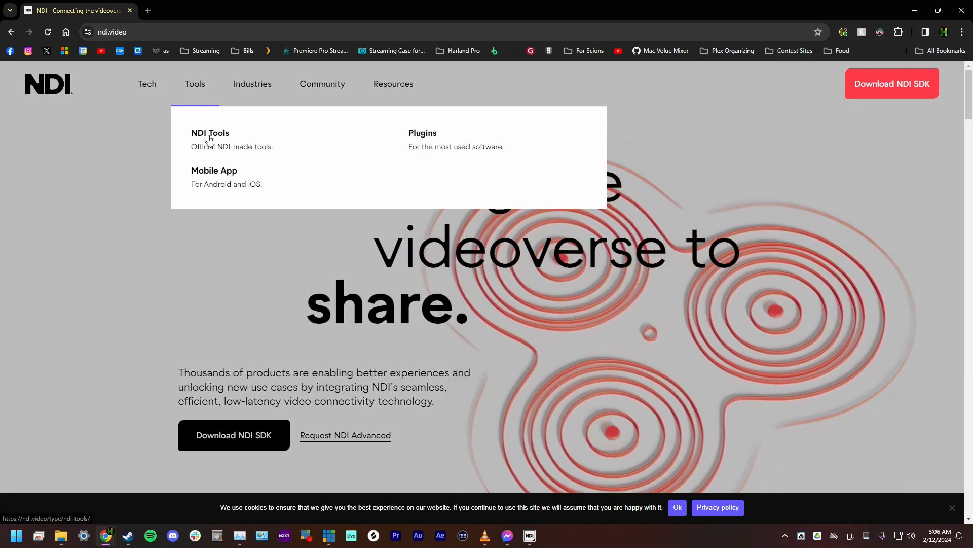
- Open the NDI Tools page on ndi.video and scroll down to the tools list
click(209, 133)
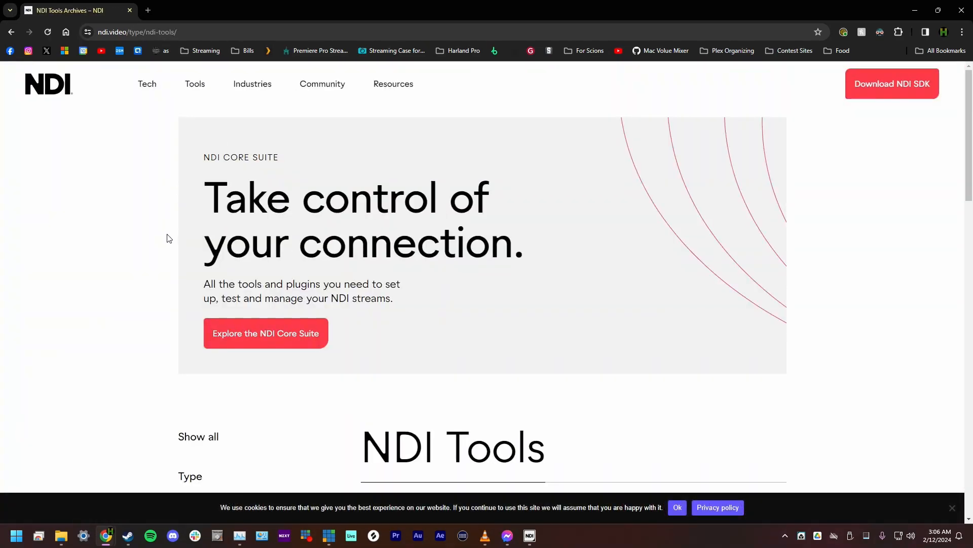
scroll(down, 3)
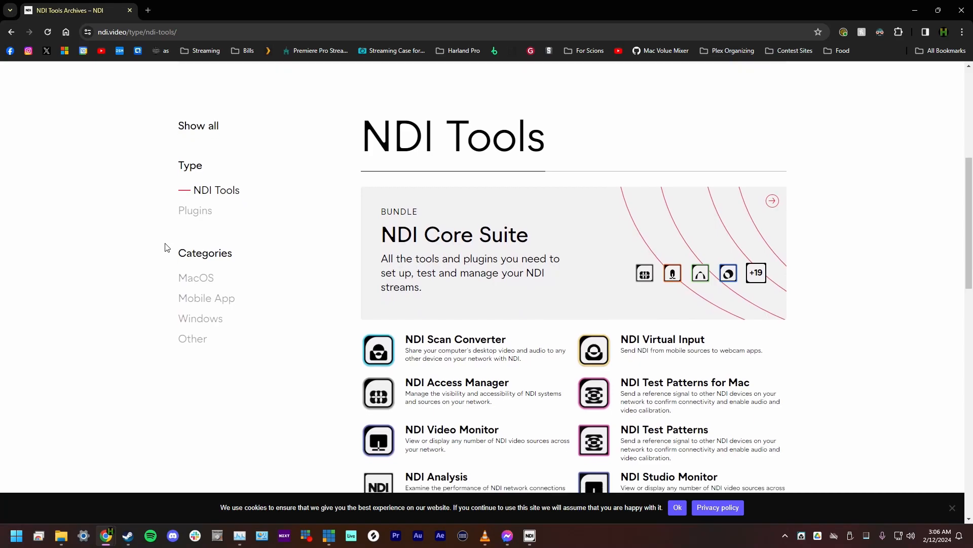
scroll(down, 3)
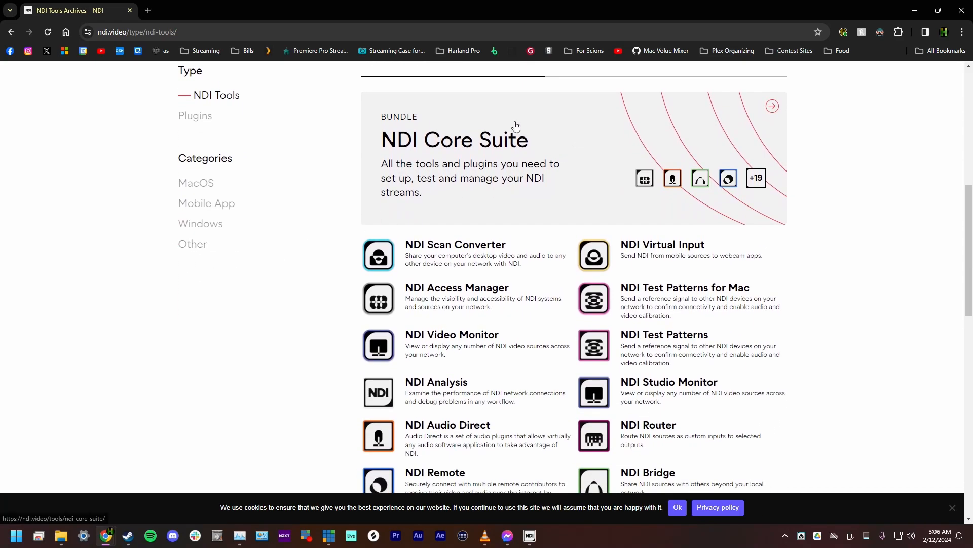
mouse_move(468, 122)
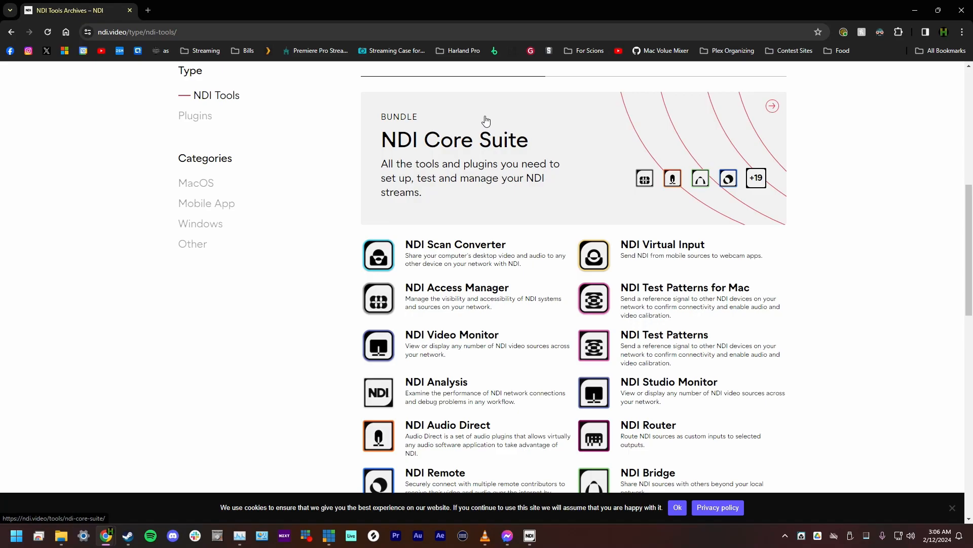
mouse_move(915, 10)
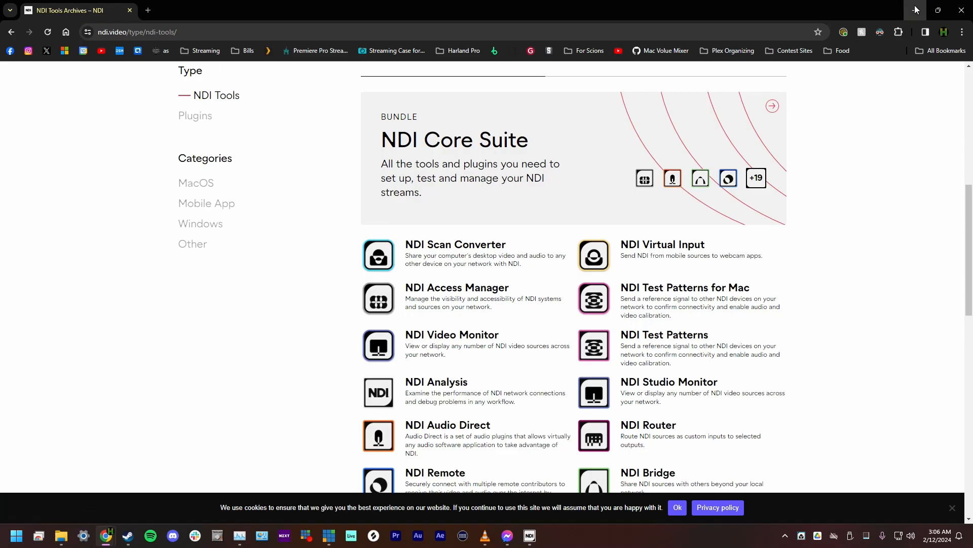
- Launch the NDI Launcher from its taskbar icon
click(528, 535)
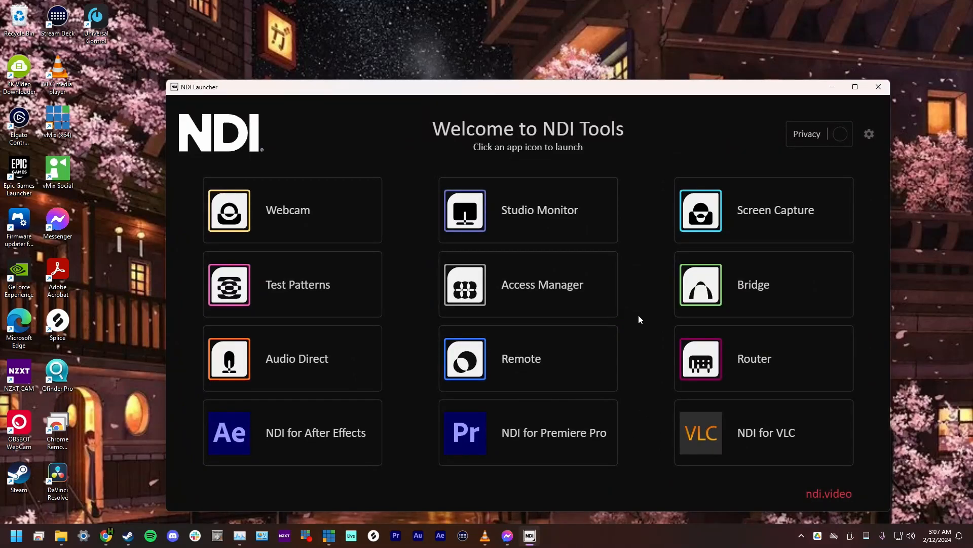
mouse_move(628, 186)
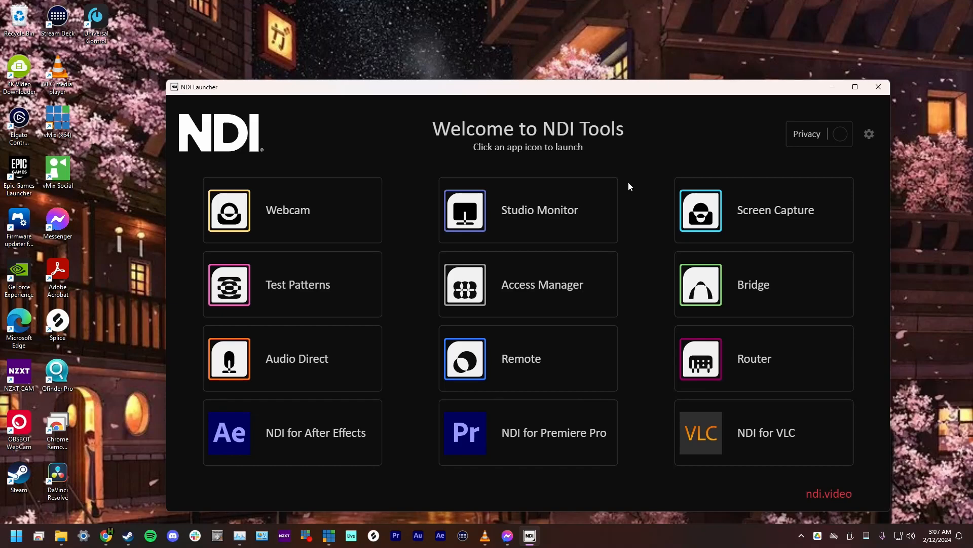
mouse_move(636, 426)
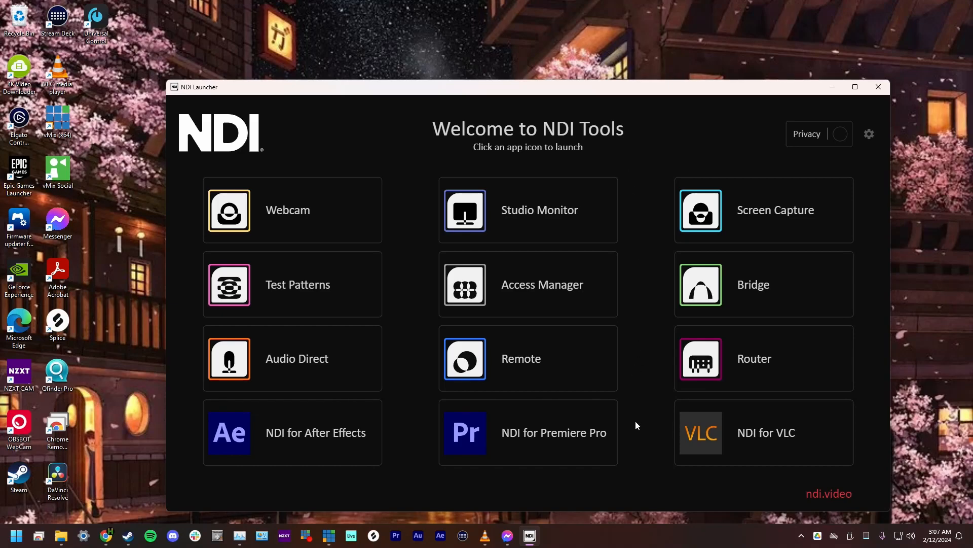
mouse_move(609, 134)
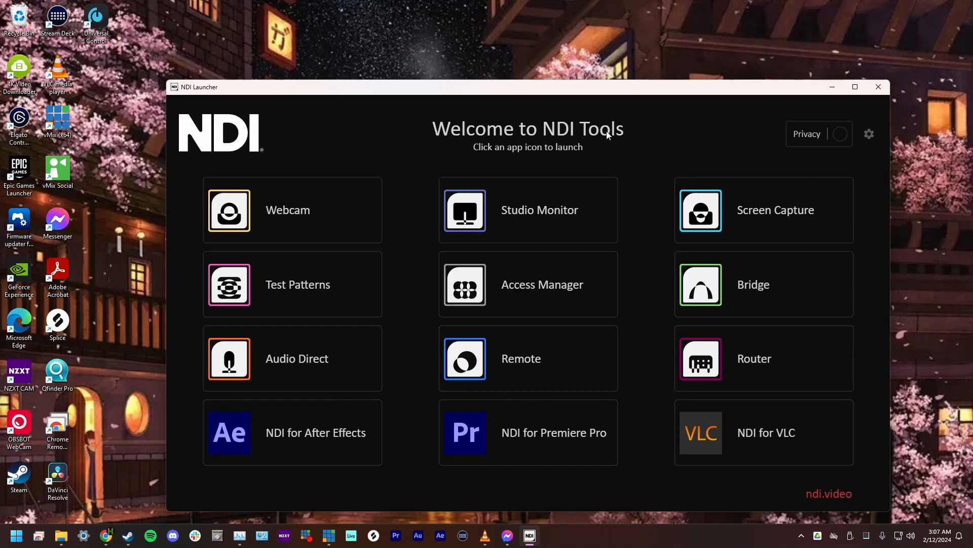
mouse_move(636, 174)
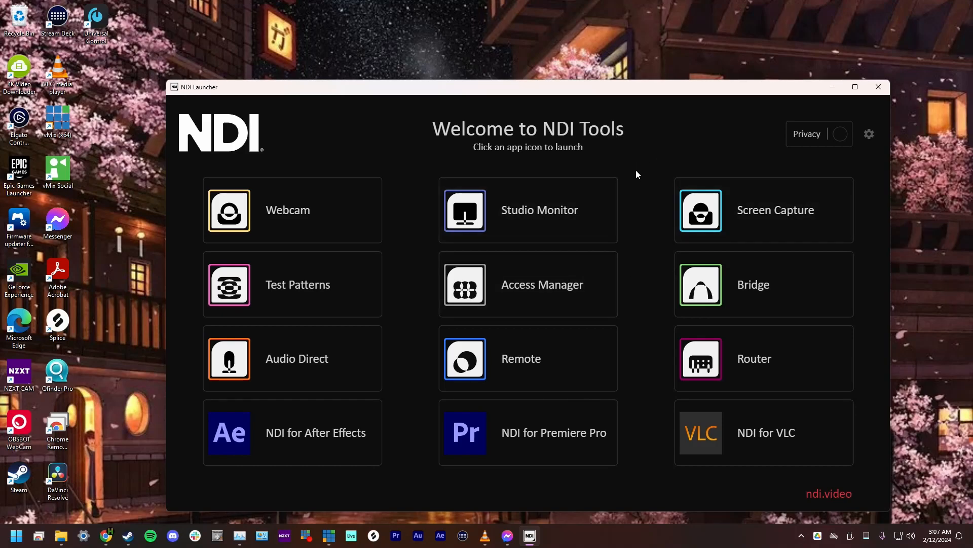
mouse_move(653, 230)
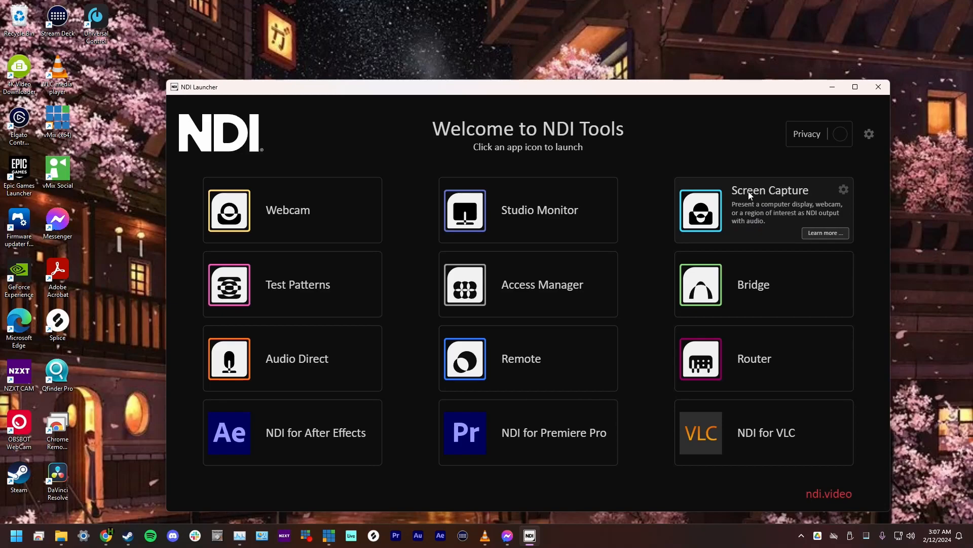
mouse_move(768, 213)
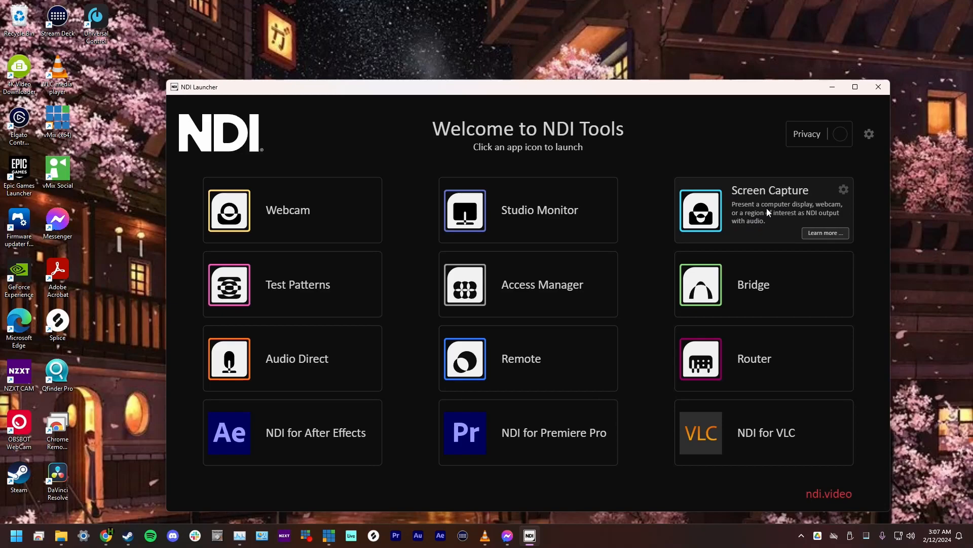
mouse_move(808, 200)
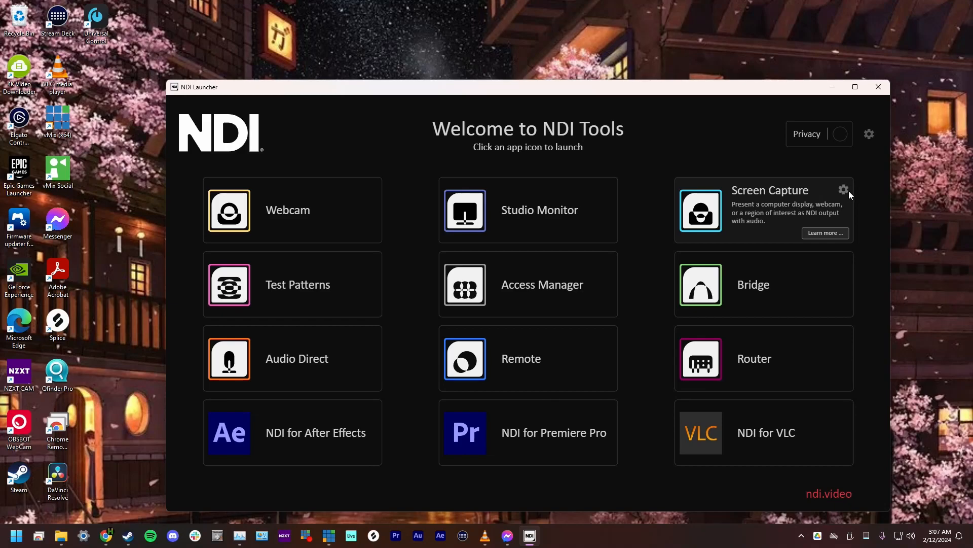
- Open the Screen Capture tile's options to choose the Screen Capture HX variant
click(844, 189)
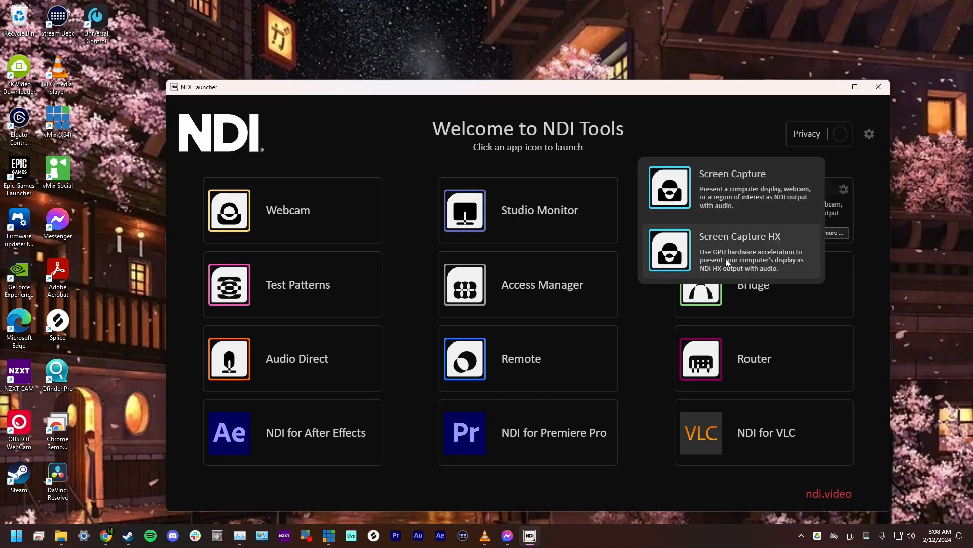
mouse_move(708, 260)
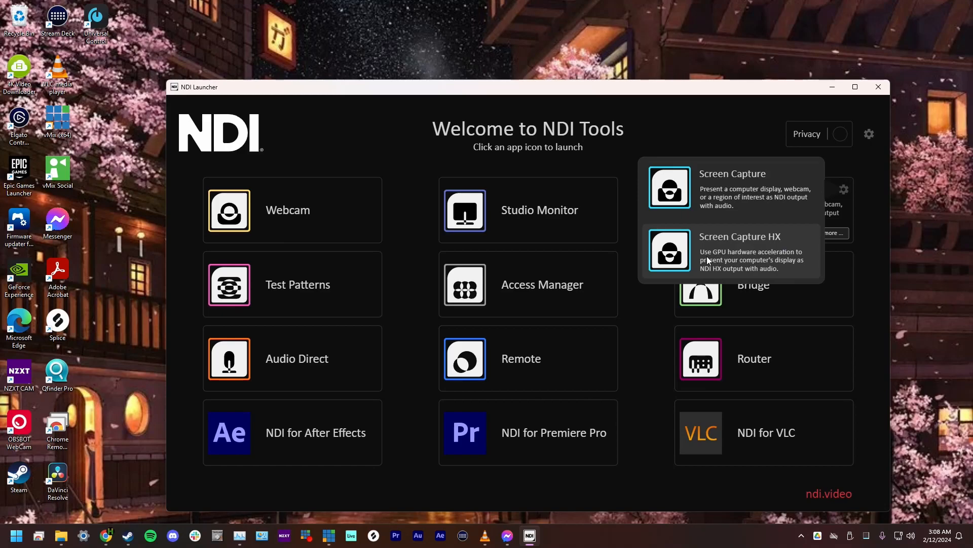
mouse_move(720, 262)
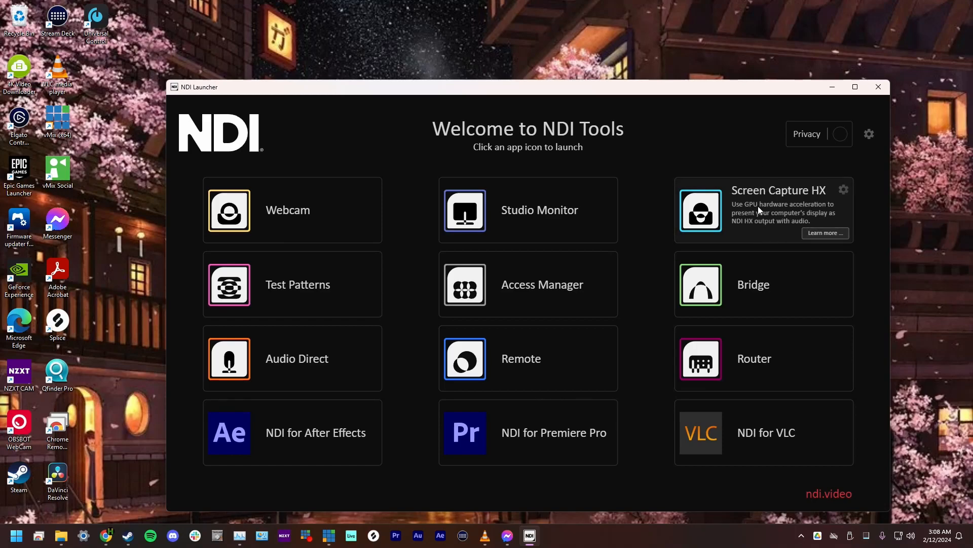
mouse_move(711, 241)
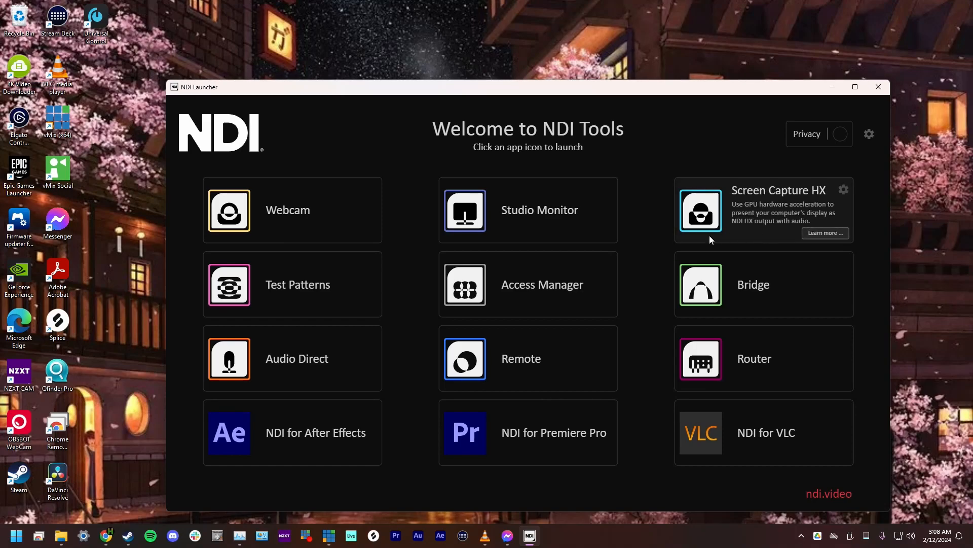
mouse_move(756, 196)
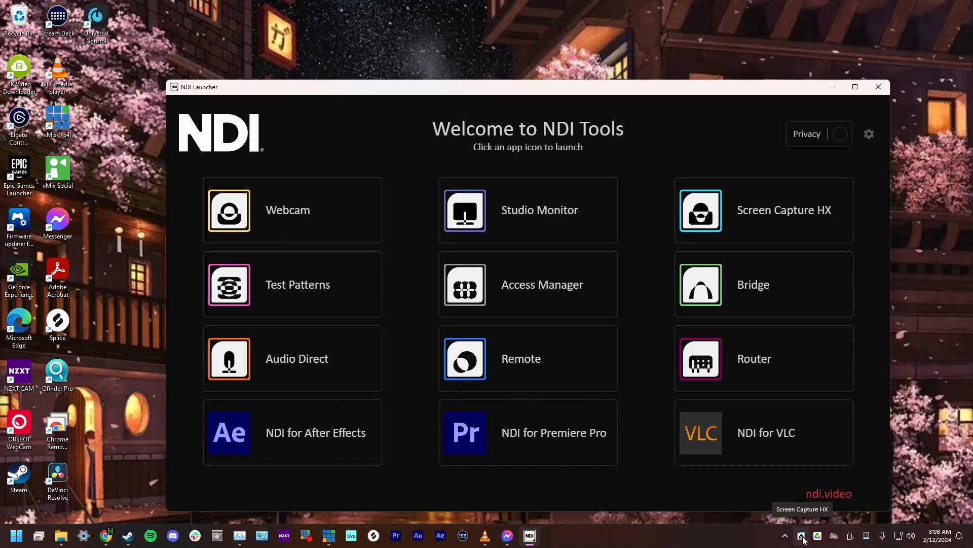
right_click(802, 535)
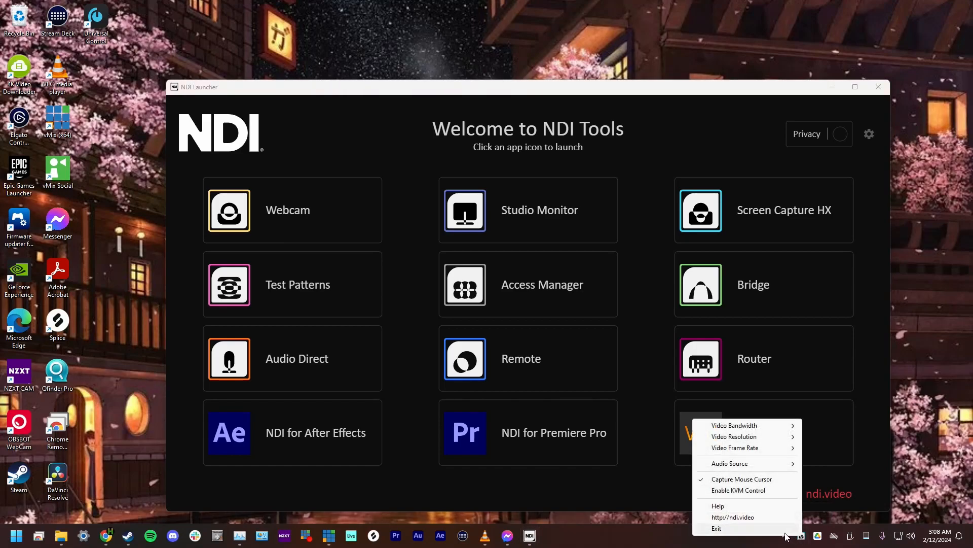
mouse_move(742, 479)
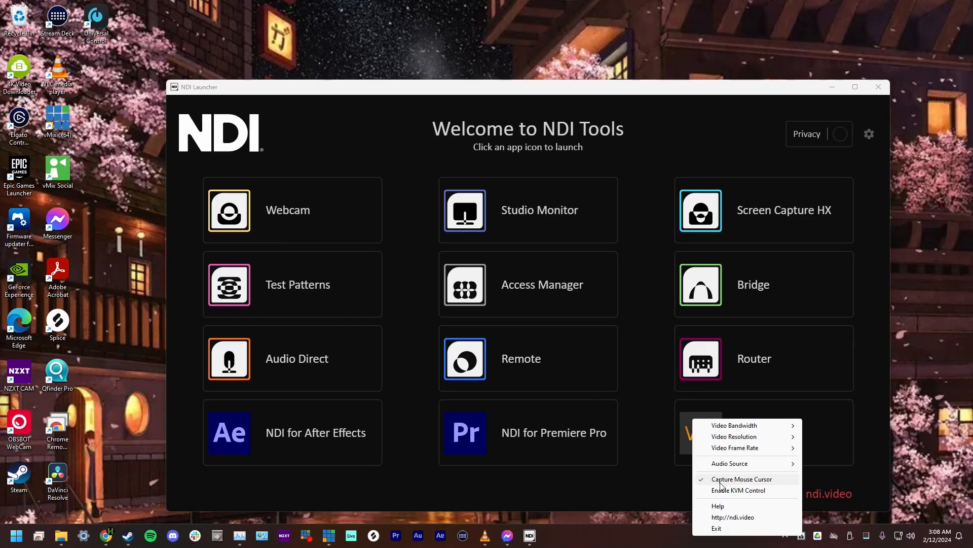
mouse_move(769, 487)
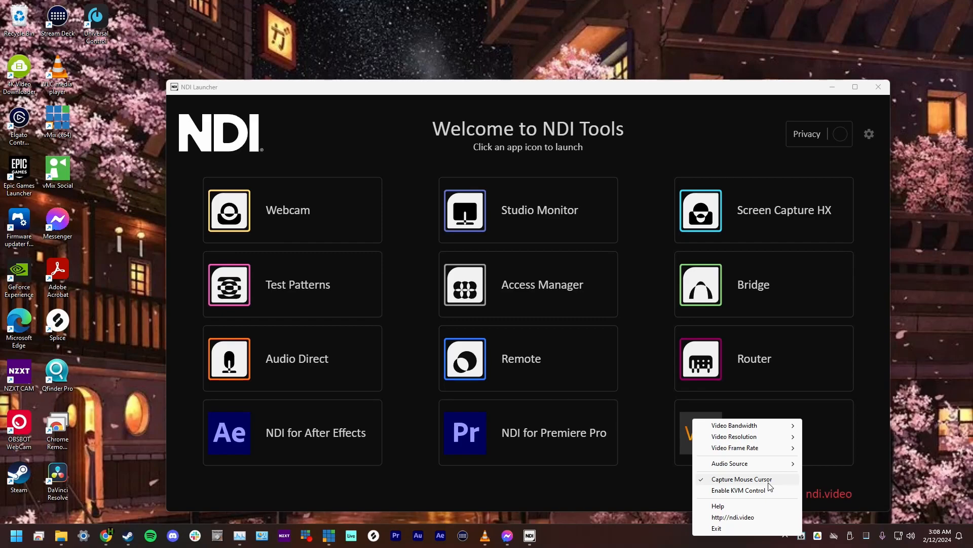
mouse_move(708, 486)
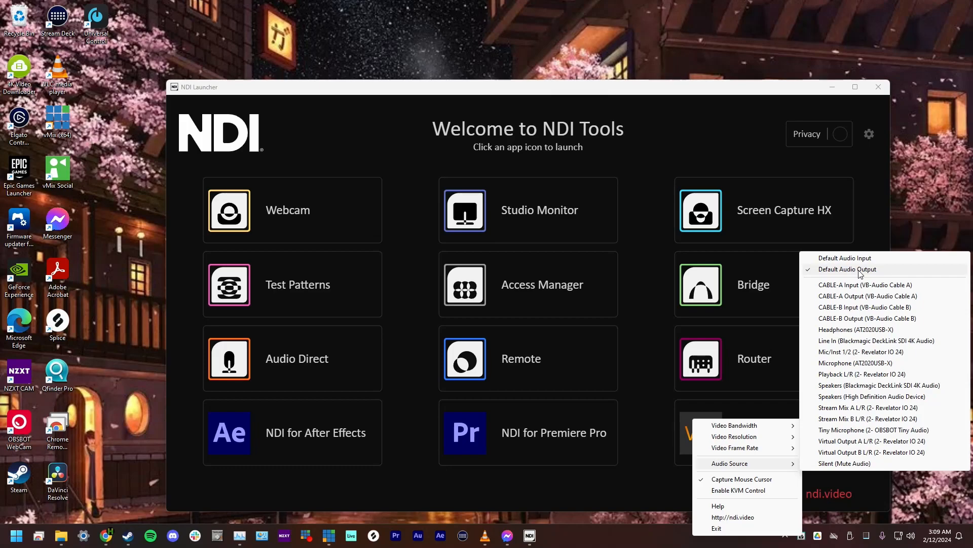
mouse_move(735, 448)
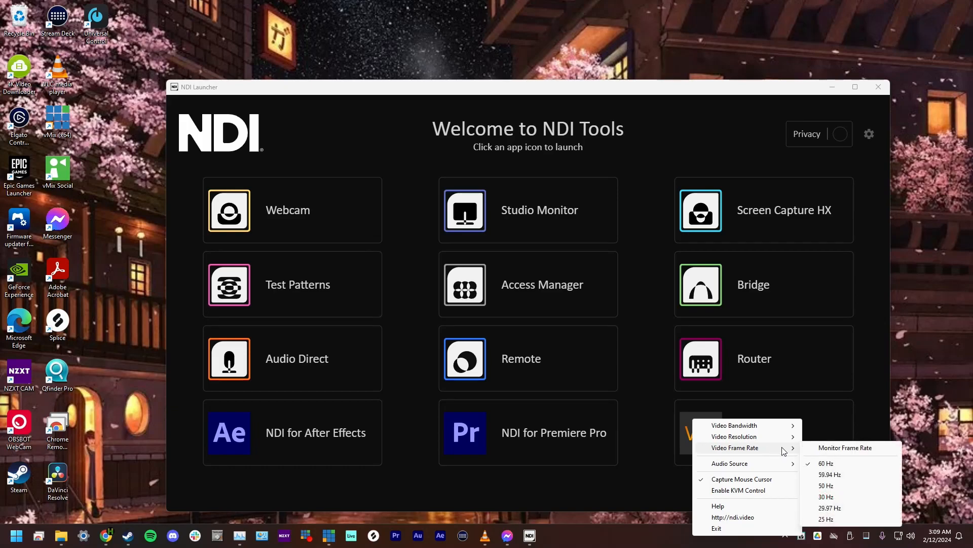
mouse_move(853, 519)
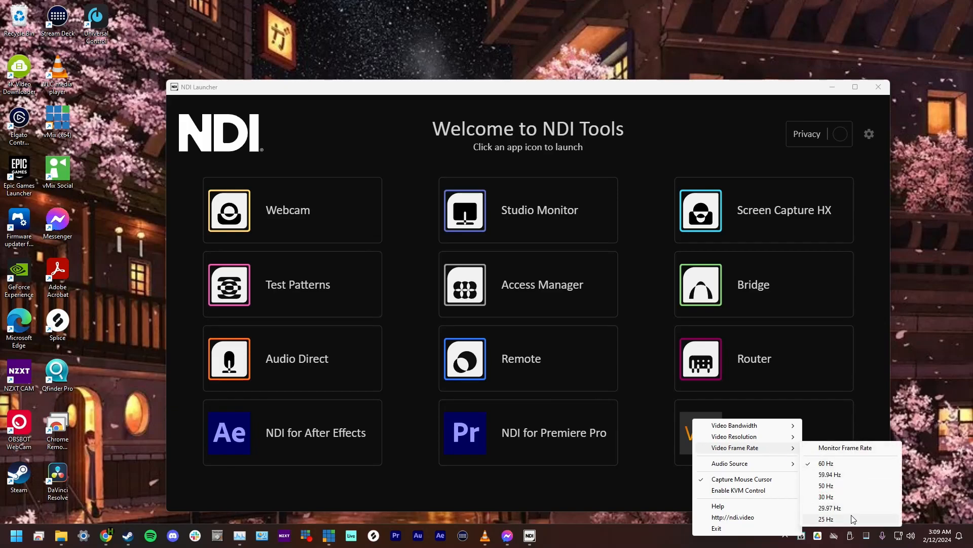
mouse_move(852, 469)
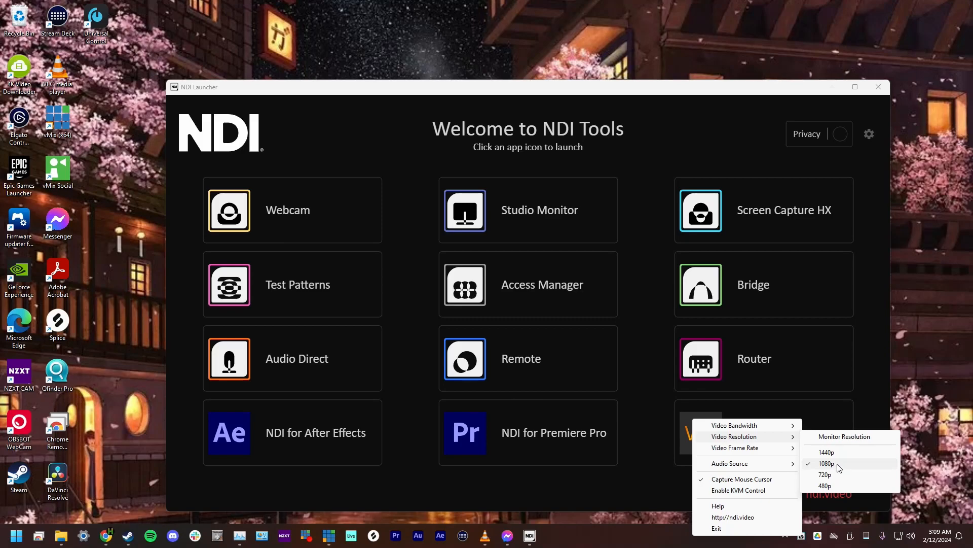
mouse_move(815, 470)
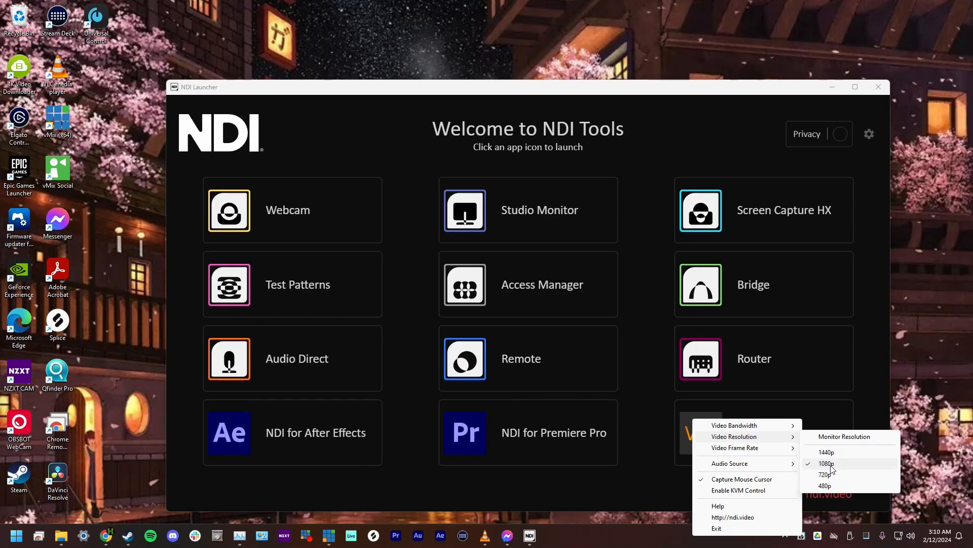
mouse_move(735, 448)
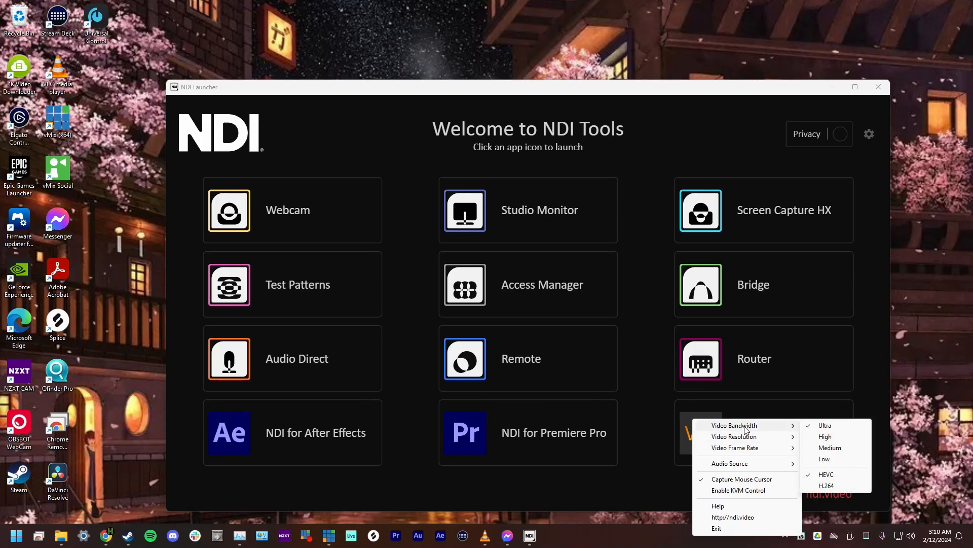
mouse_move(780, 433)
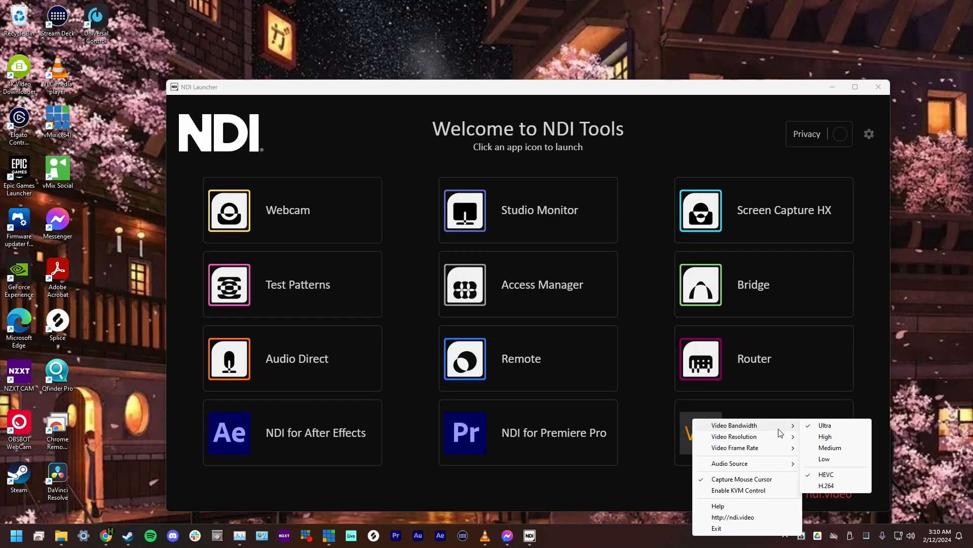
mouse_move(822, 431)
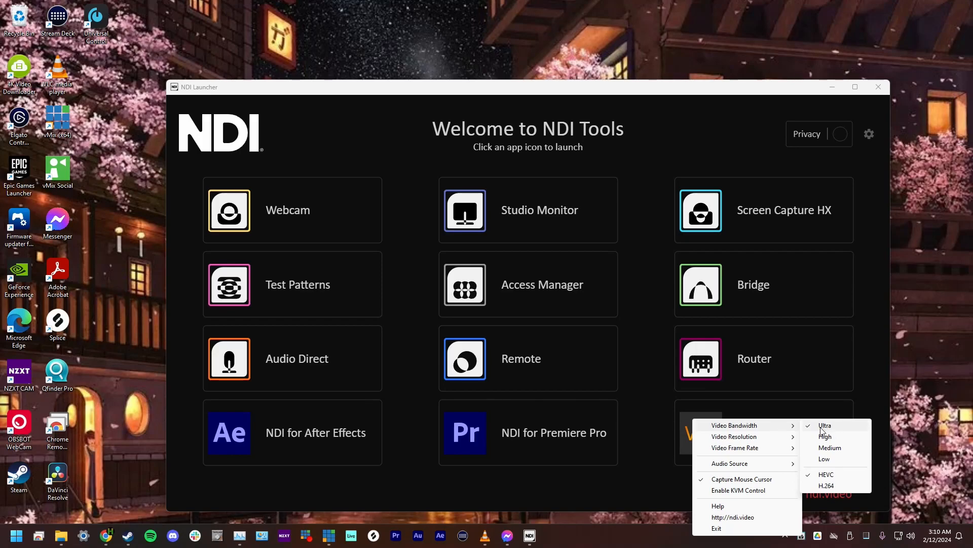
mouse_move(844, 432)
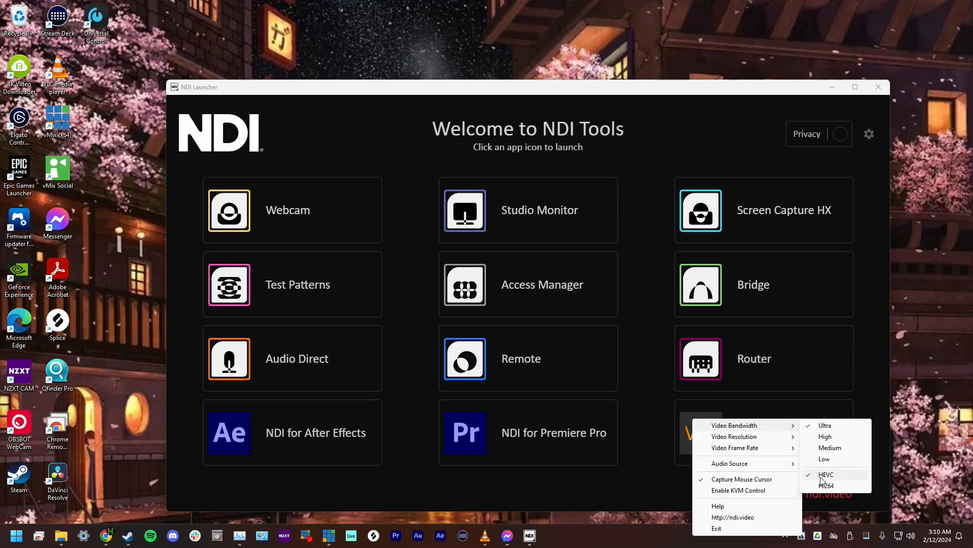
mouse_move(843, 482)
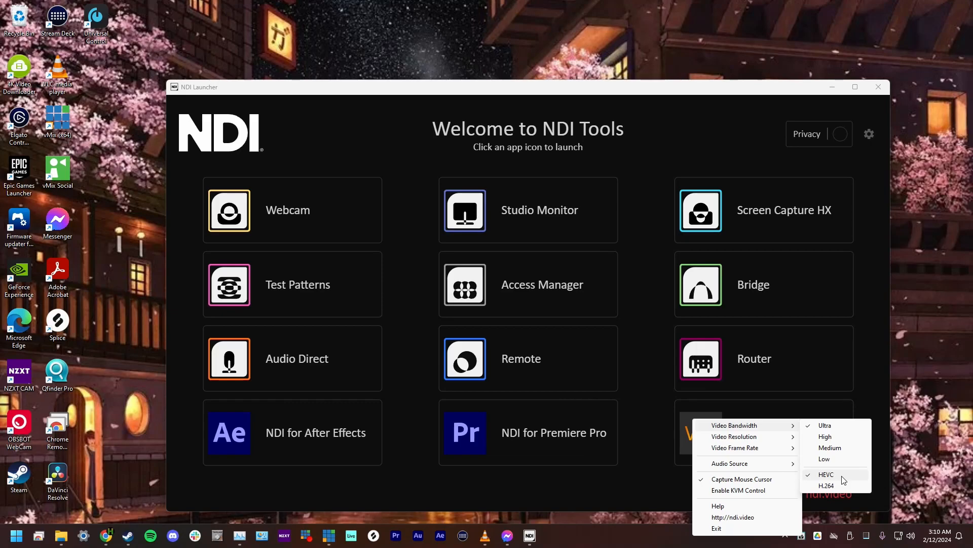
mouse_move(835, 488)
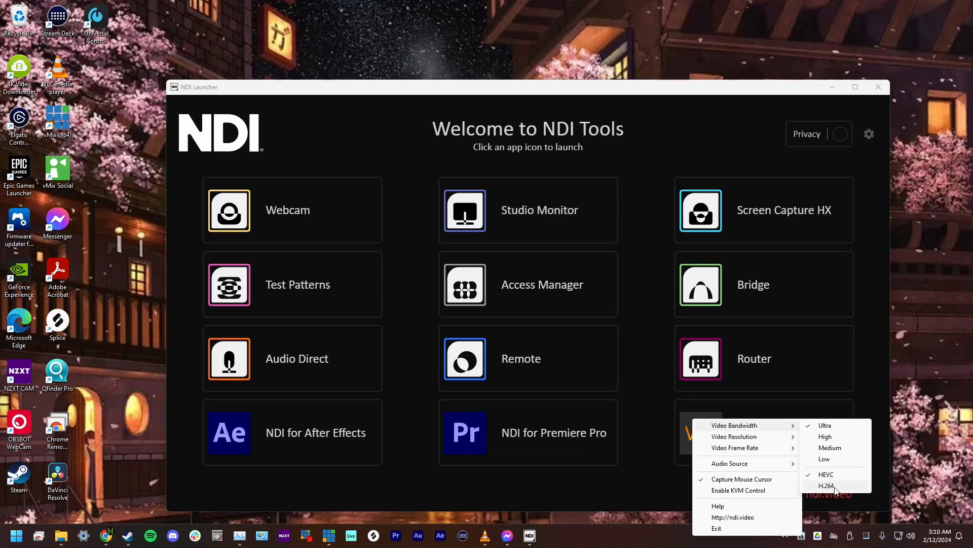
mouse_move(855, 479)
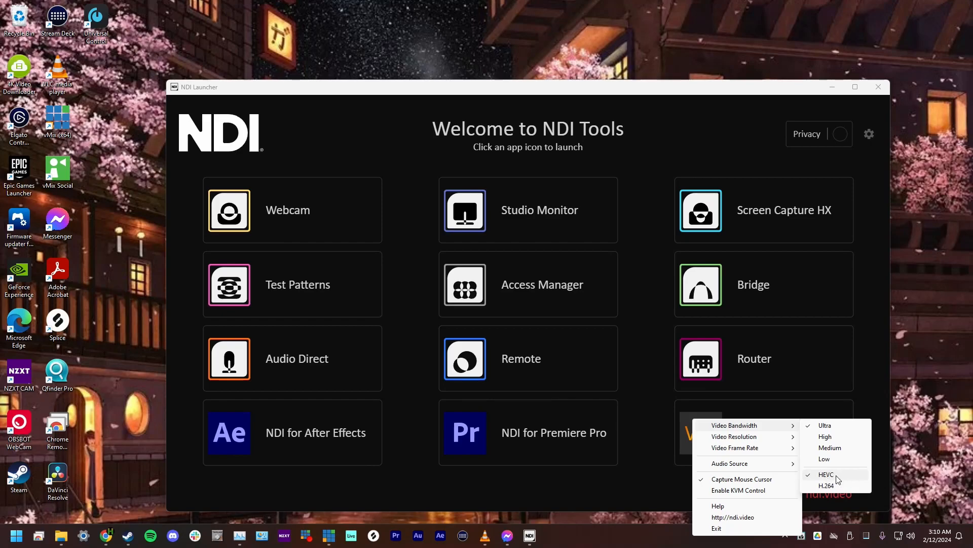
mouse_move(683, 528)
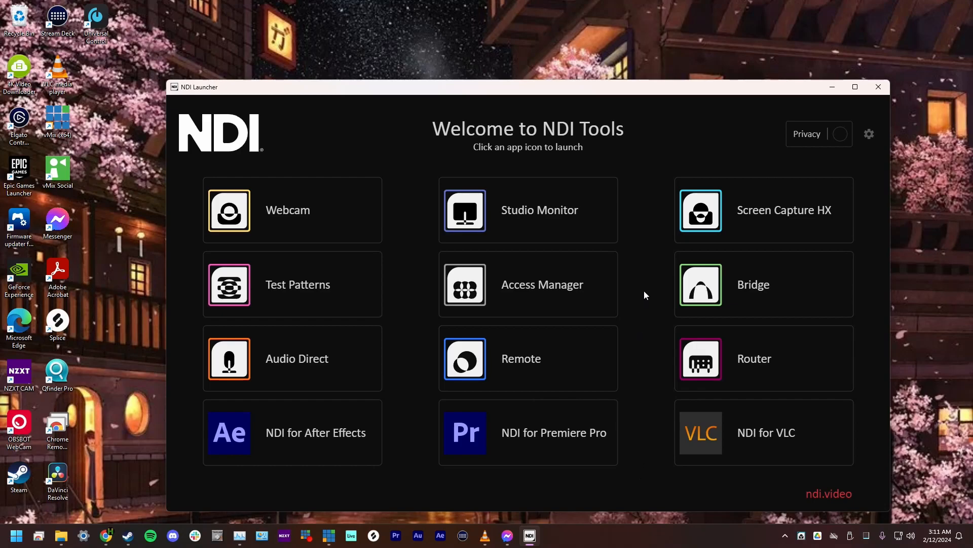
mouse_move(646, 290)
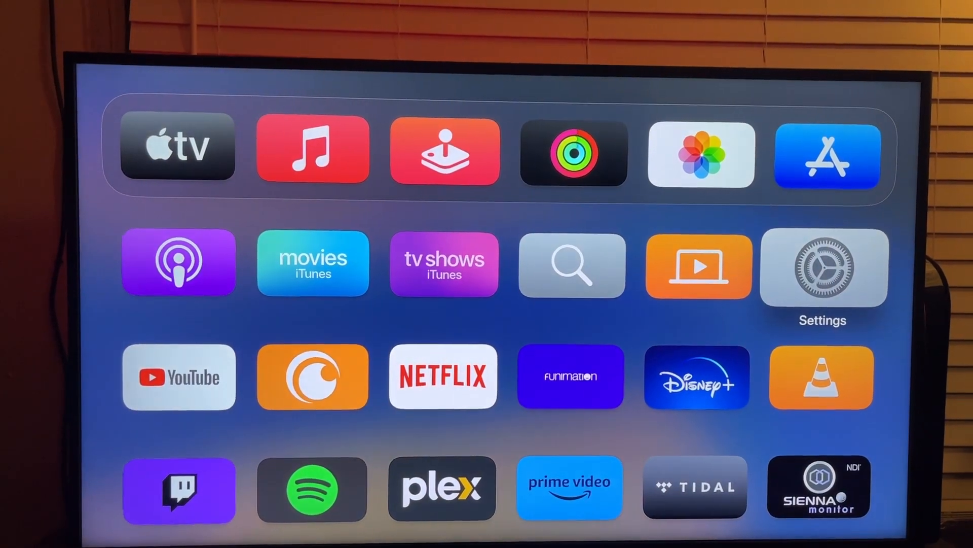
- Check the Hi-Res NDI setting in the Apple TV's NDI Monitor TV app settings
click(822, 267)
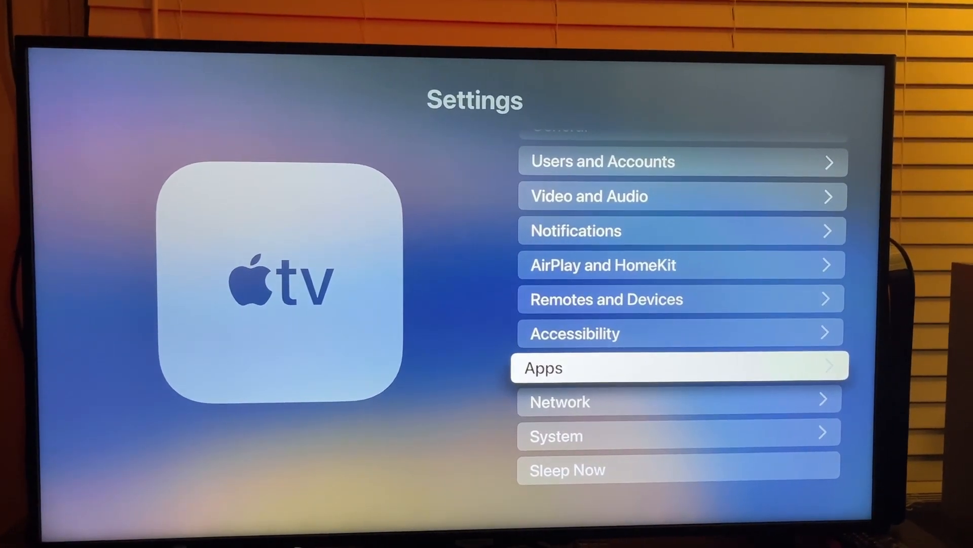
click(680, 366)
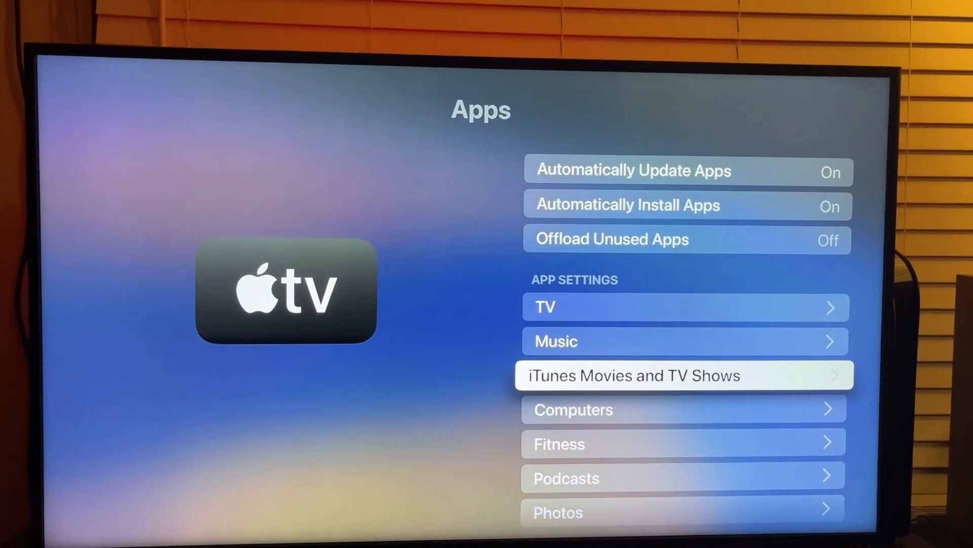
scroll(down, 3)
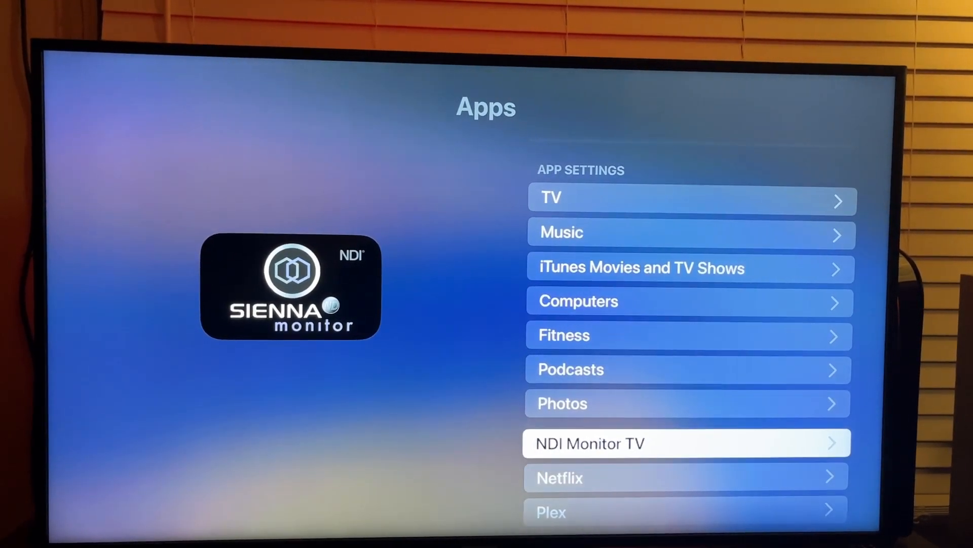
click(685, 443)
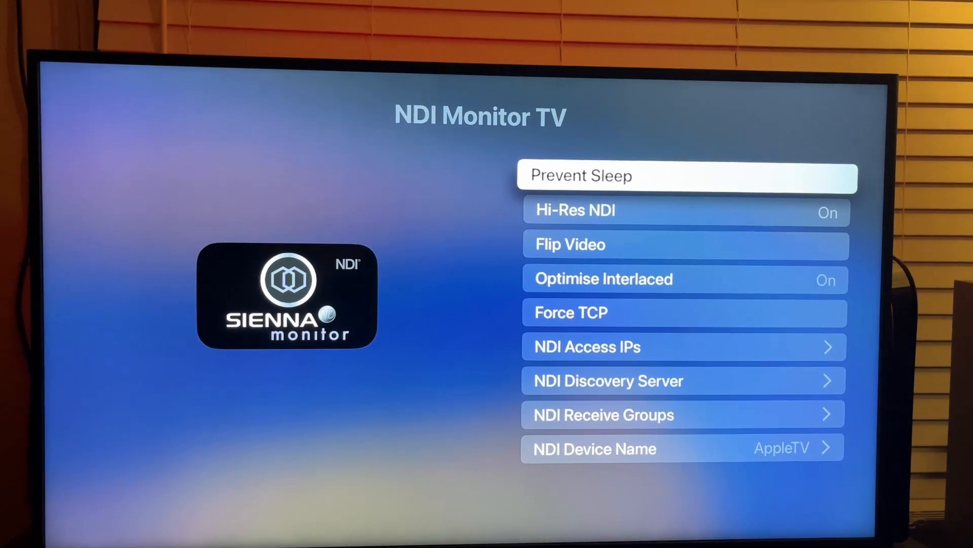
key(Down)
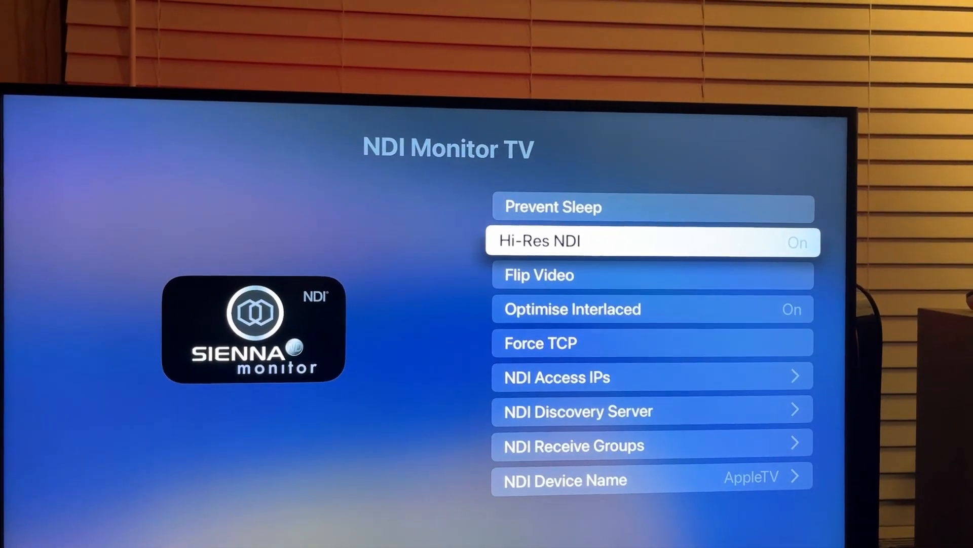
key(down)
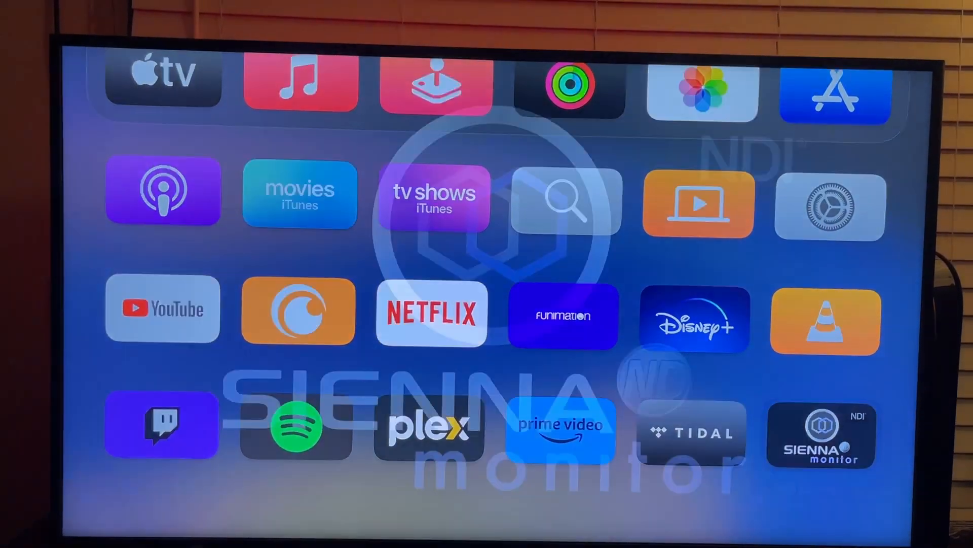
- Launch NDI Monitor TV and open its list of NDI sources
click(821, 435)
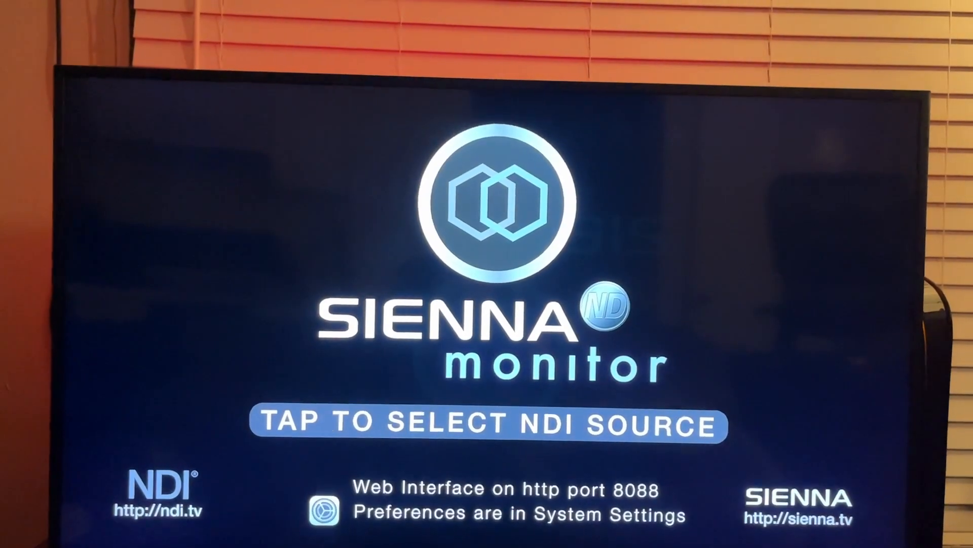
click(486, 425)
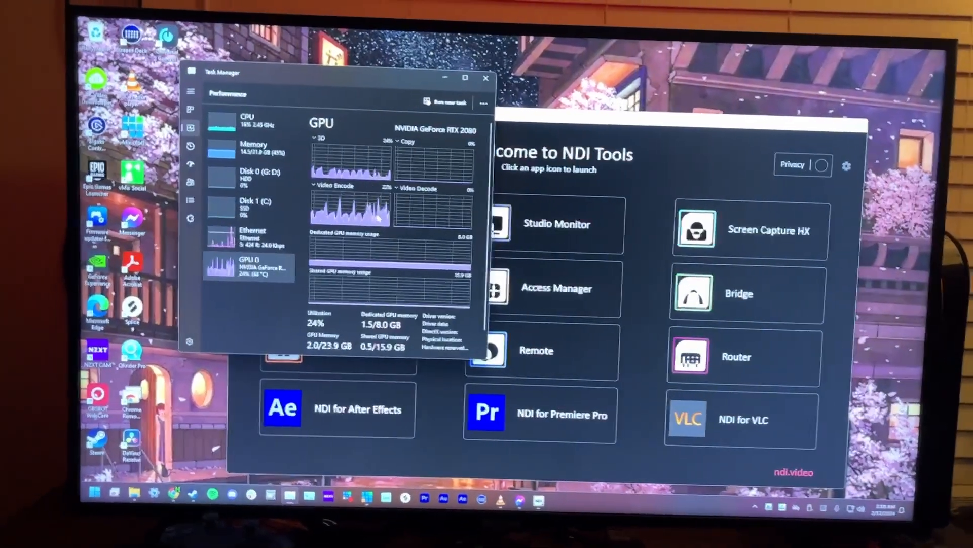
- View Ethernet throughput (about 2.6 Mbps send), then return to the GPU 0 graphs
click(252, 233)
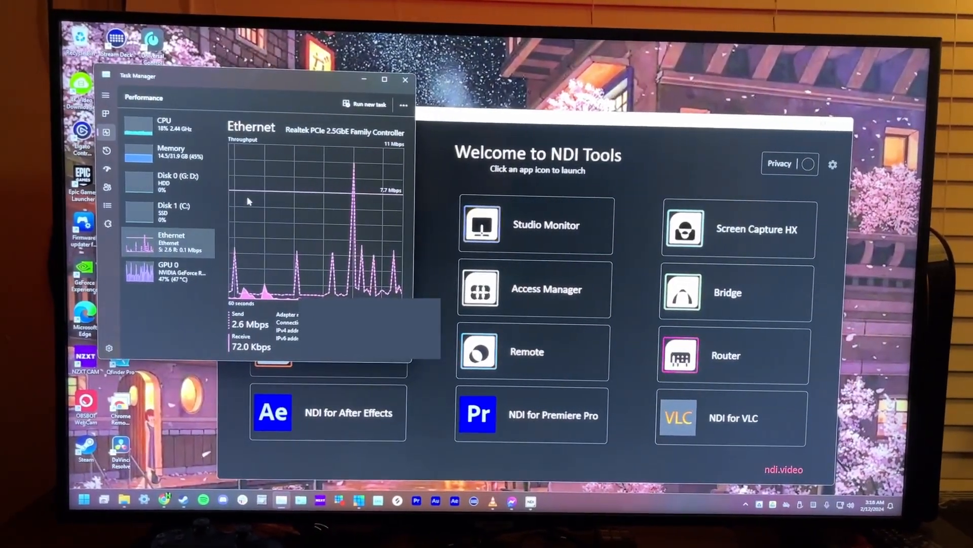
click(162, 273)
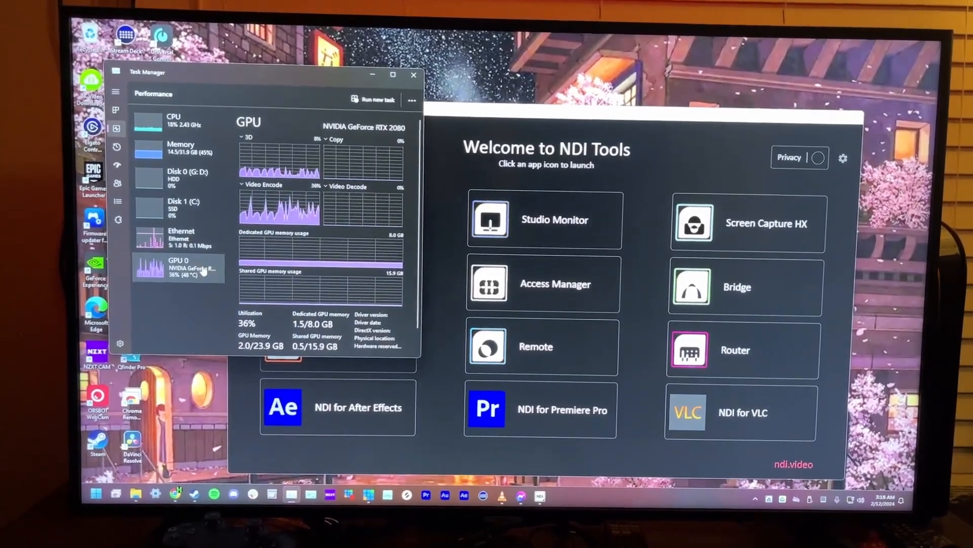